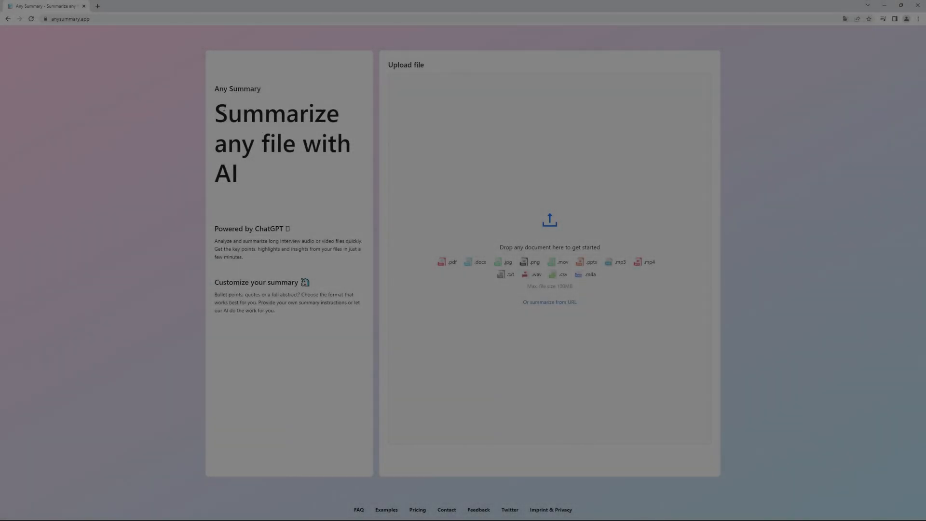
Drag the YouTube-video text file onto Any Summary's upload drop zone
{"action": "left_click_drag", "start_coordinate": [214, 103], "coordinate": [240, 186]}
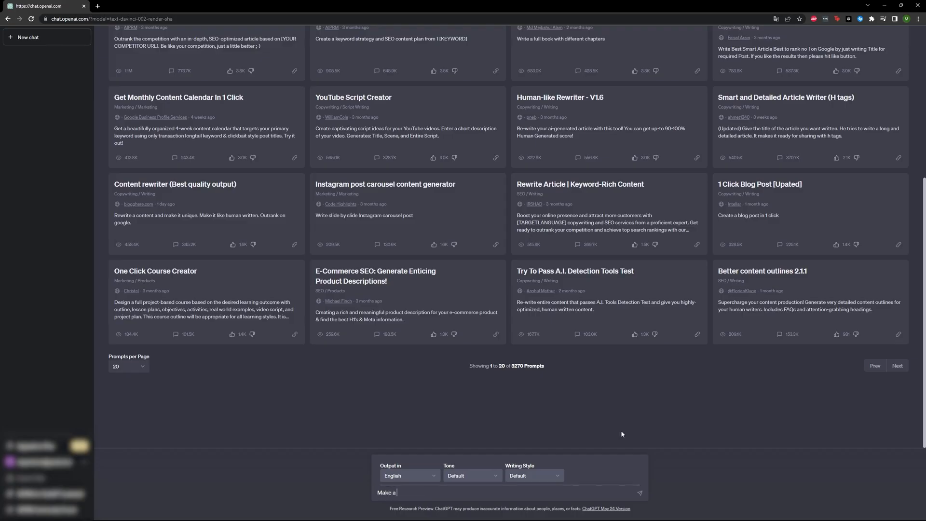
Ask ChatGPT for instructions on making a YouTube video, then switch Any Summary to Chat
{"action": "type", "text": "instruction for how you can make a youtube"}
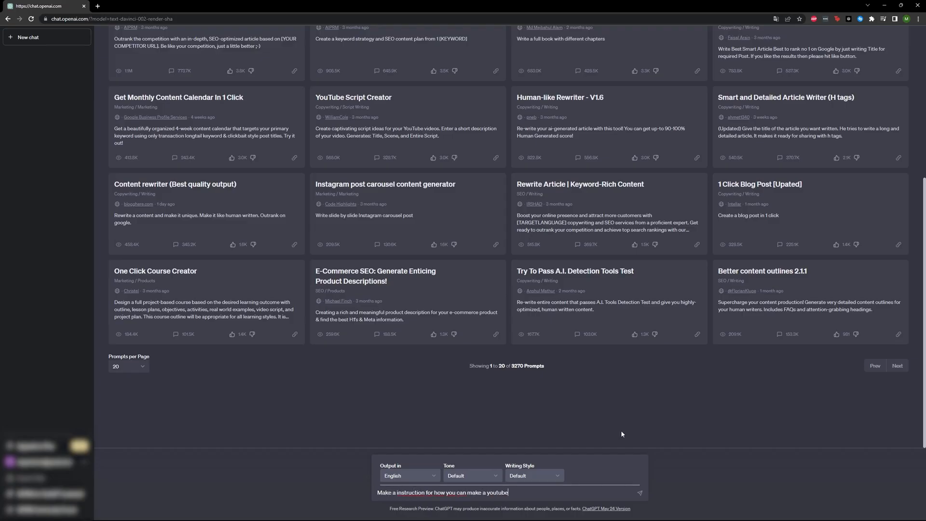
{"action": "left_click", "coordinate": [640, 492]}
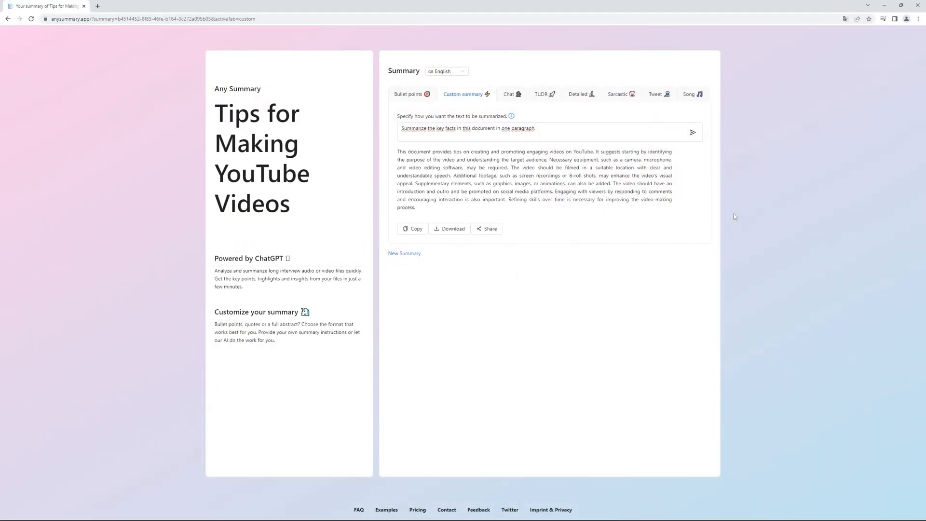
{"action": "left_click", "coordinate": [509, 94]}
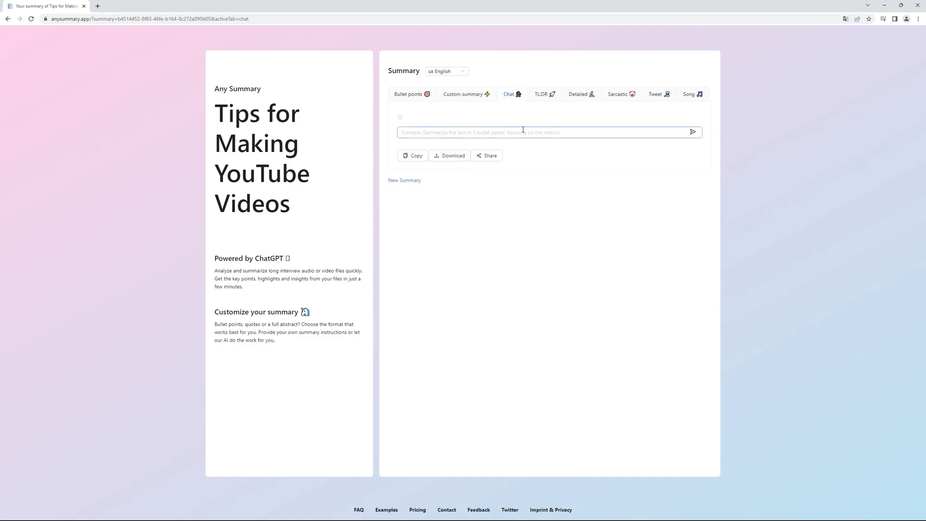
Ask the document chatbot "What is the best" way to start a video
{"action": "left_click", "coordinate": [531, 132]}
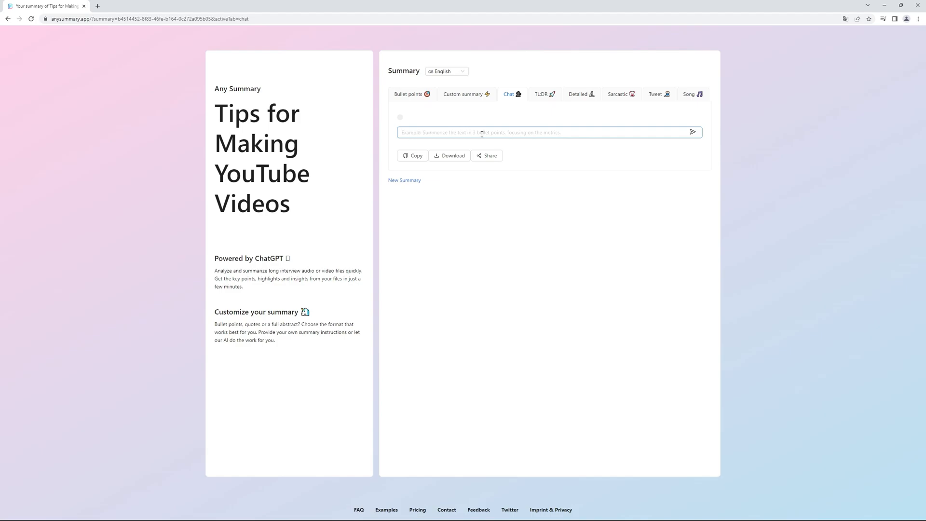
{"action": "type", "text": "What is the best way to begin a"}
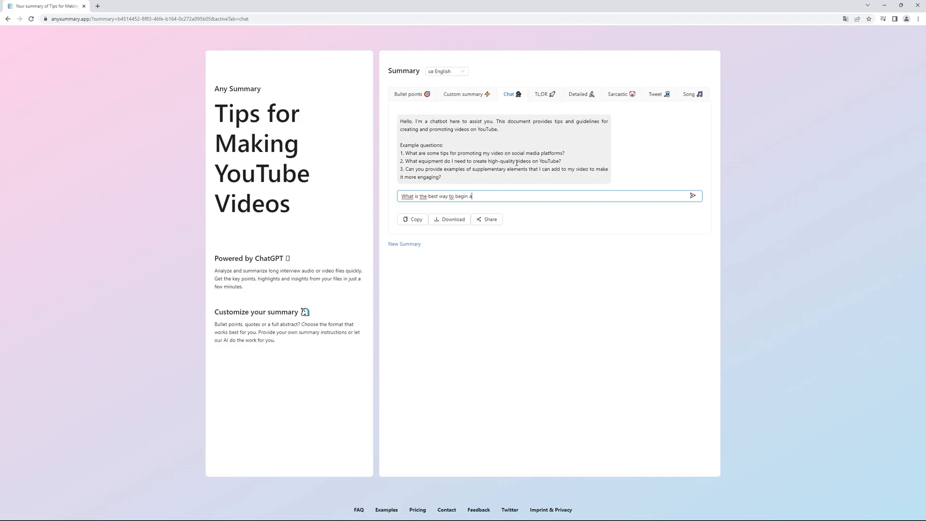
{"action": "left_click", "coordinate": [693, 195]}
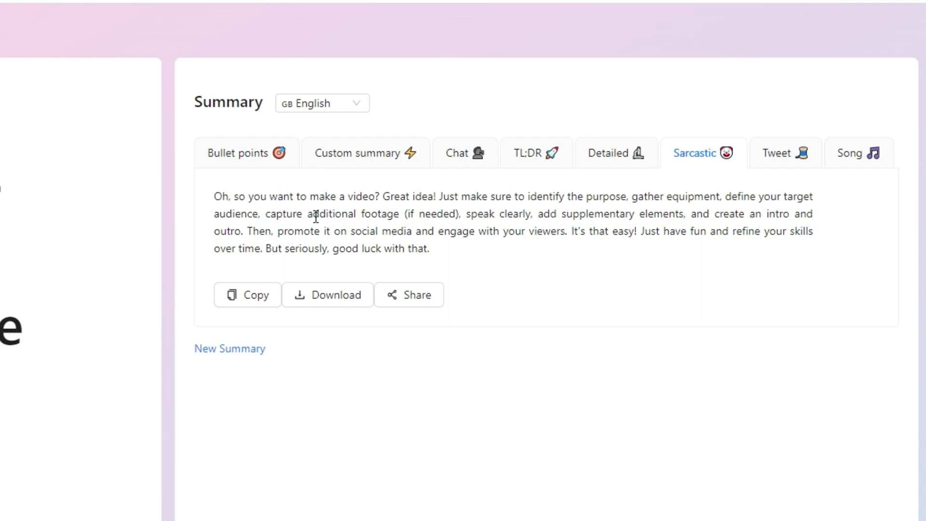
{"action": "mouse_move", "coordinate": [705, 216]}
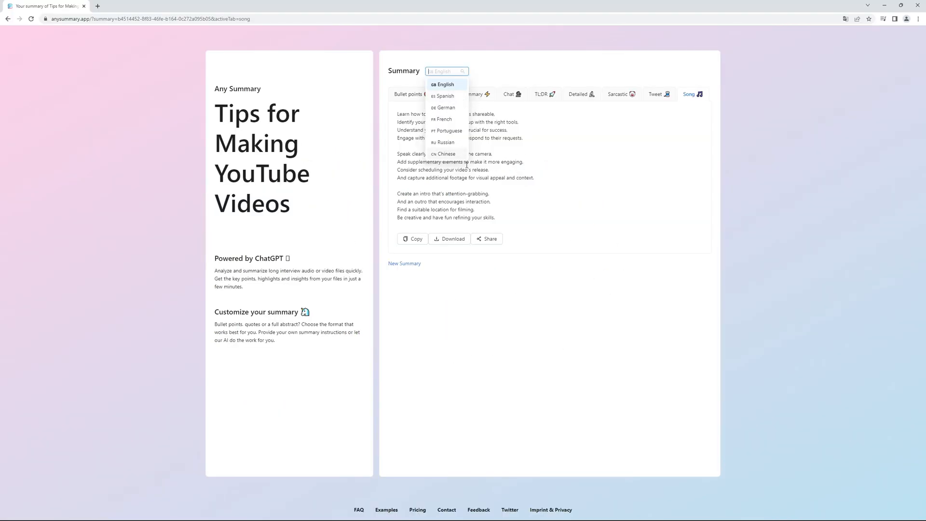
Keep the summary language set to English while viewing the song version
{"action": "left_click", "coordinate": [444, 84]}
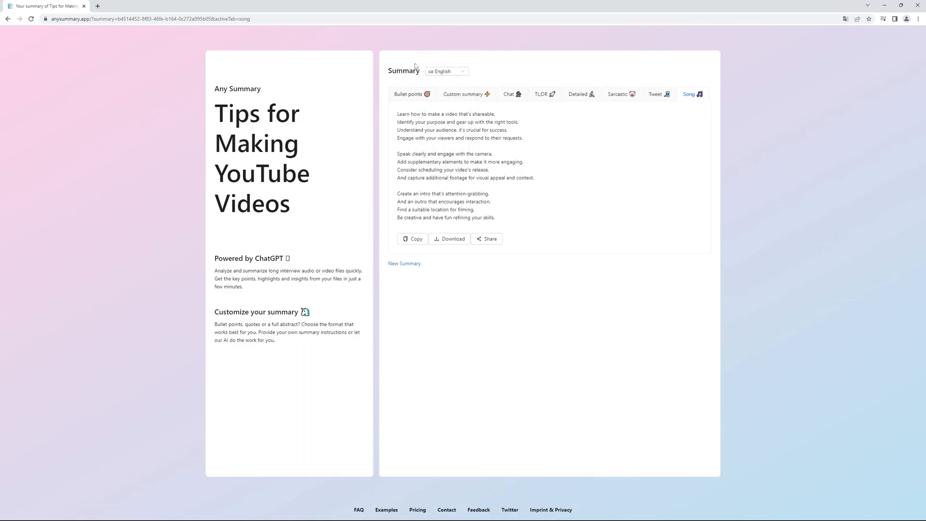